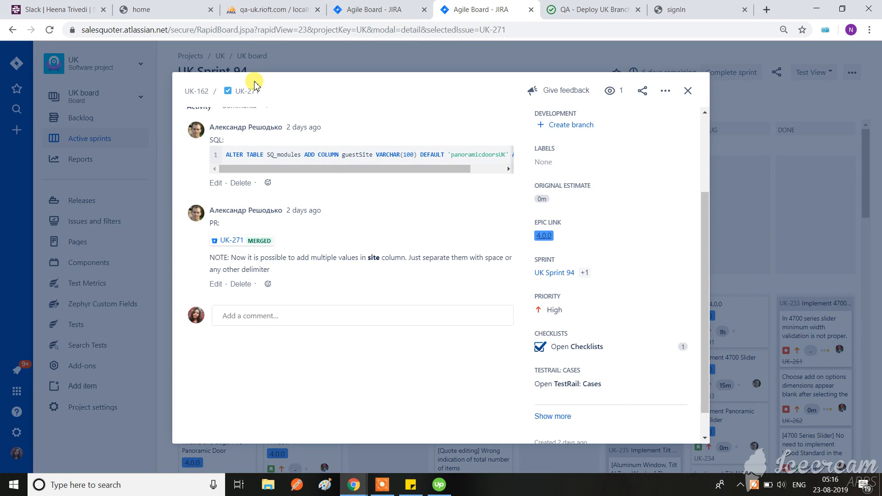
Switch from the Jira issue UK-271 to the SQ_modules table in phpMyAdmin.
{"action": "left_click", "coordinate": [271, 10]}
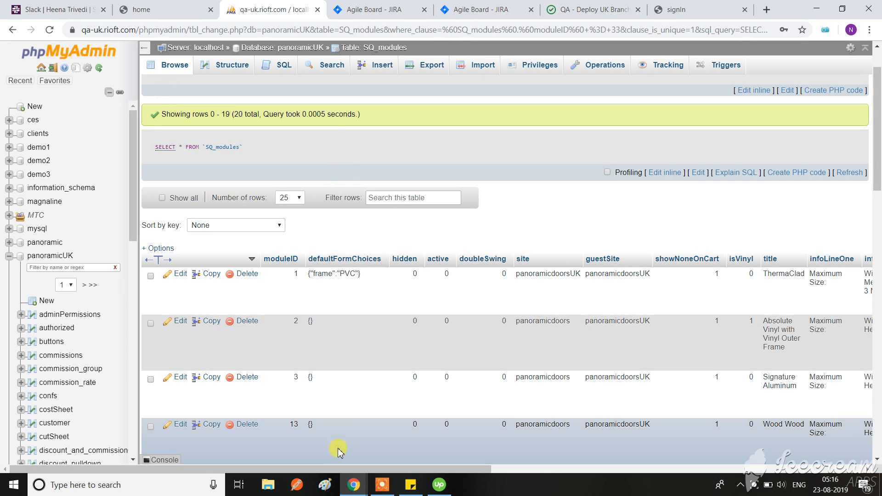
Scroll the SQ_modules results to the windowglaze PVC Windows and PVC Panoramic Door rows.
{"action": "scroll", "scroll_direction": "right", "scroll_amount": 3}
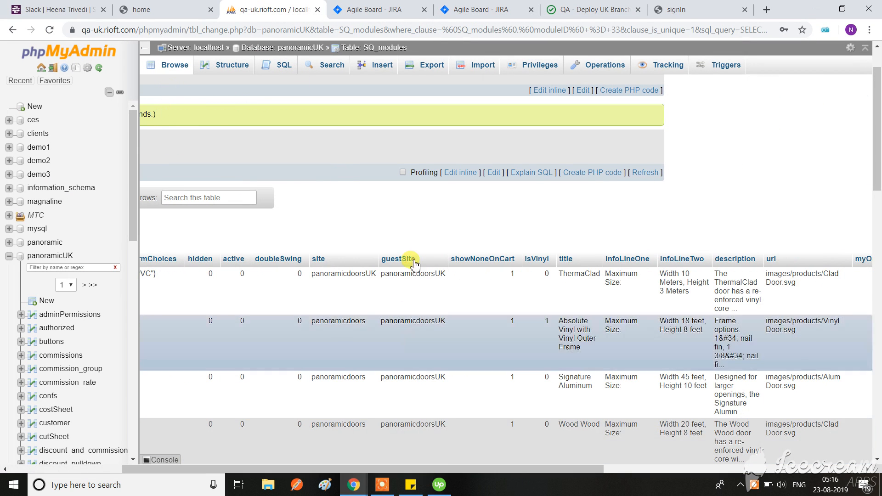
{"action": "scroll", "scroll_direction": "down", "scroll_amount": 3}
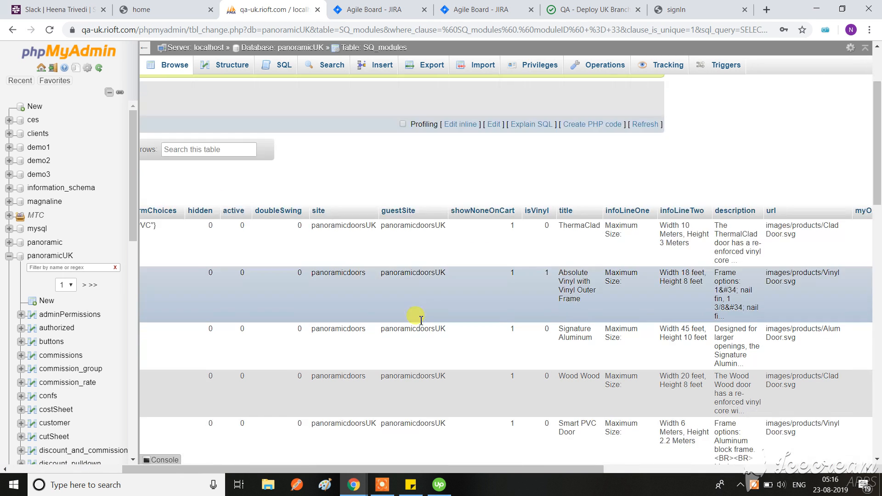
{"action": "scroll", "scroll_direction": "down", "scroll_amount": 3}
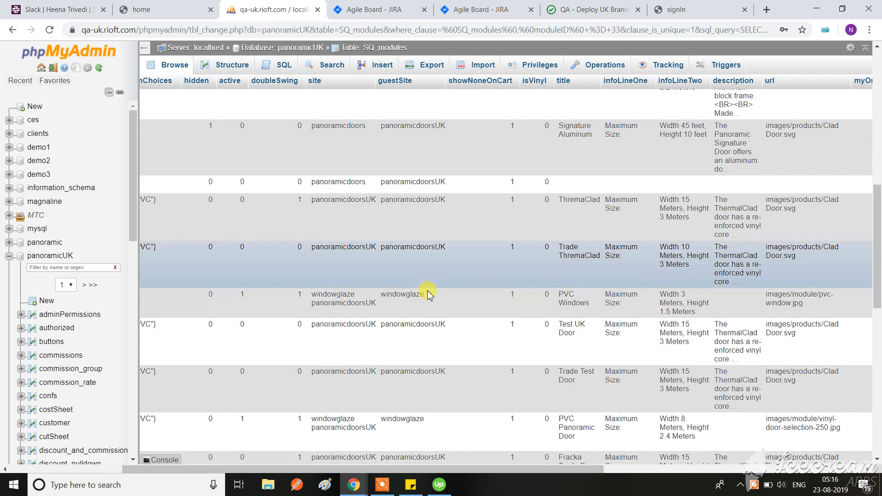
{"action": "scroll", "scroll_direction": "down", "scroll_amount": 3}
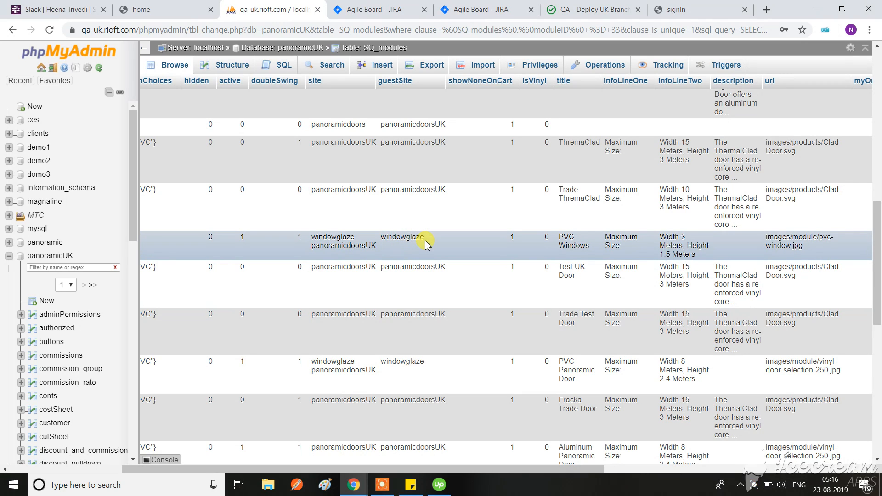
{"action": "mouse_move", "coordinate": [364, 257]}
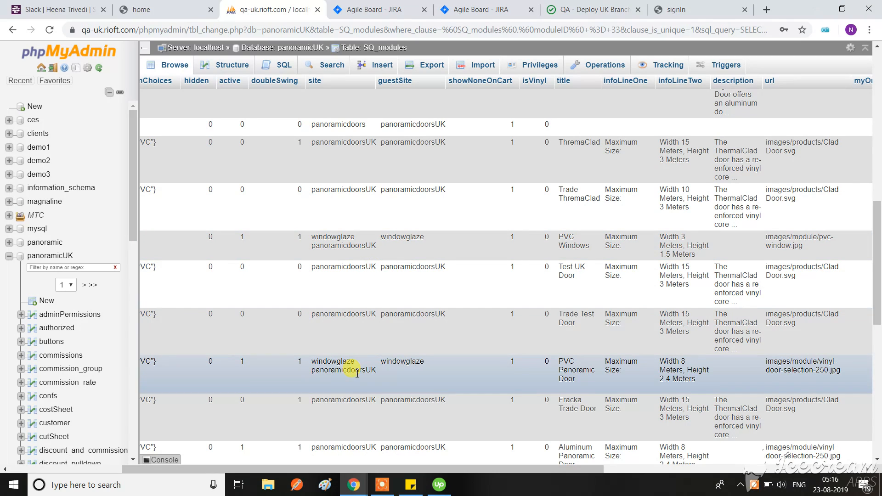
{"action": "mouse_move", "coordinate": [409, 363]}
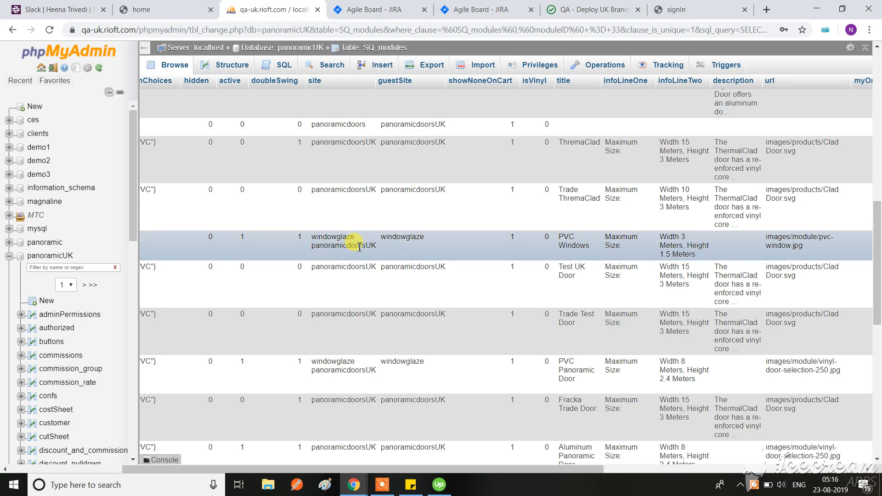
{"action": "mouse_move", "coordinate": [421, 248]}
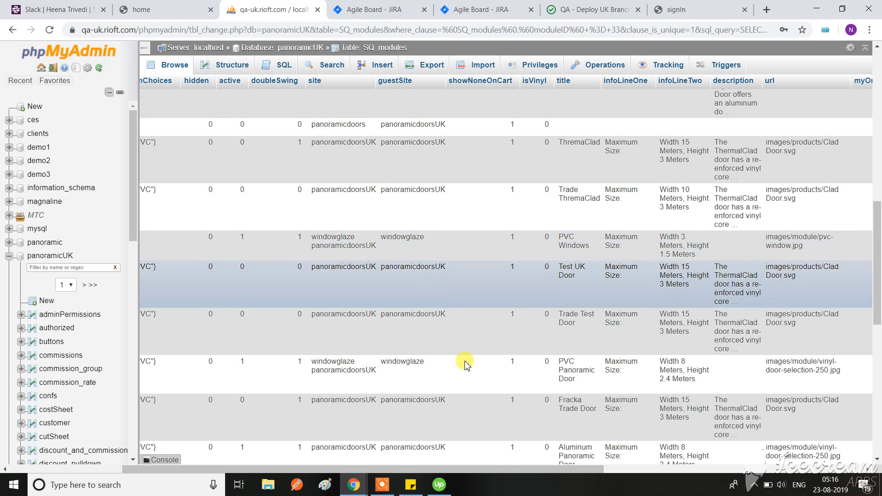
{"action": "mouse_move", "coordinate": [534, 403]}
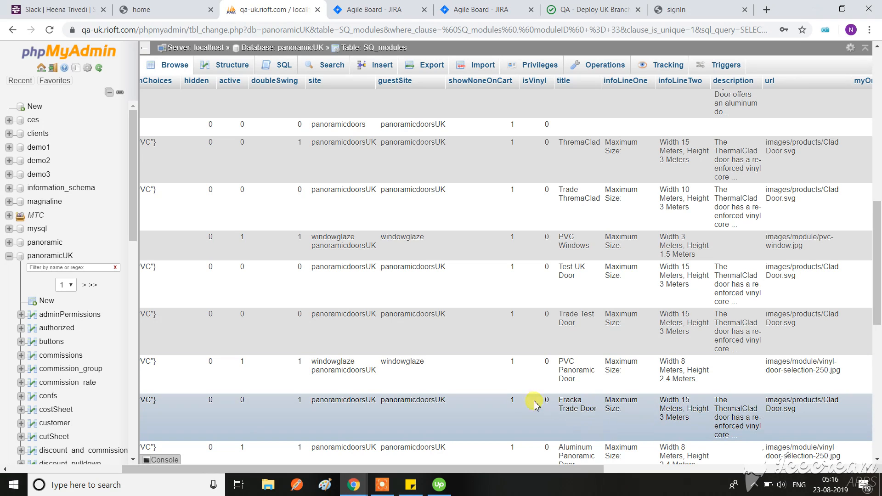
{"action": "scroll", "scroll_direction": "down", "scroll_amount": 3}
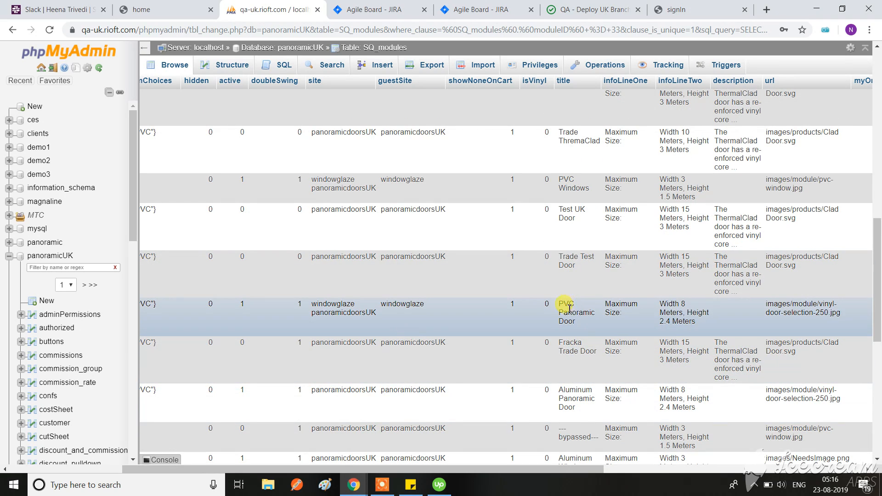
{"action": "mouse_move", "coordinate": [428, 316]}
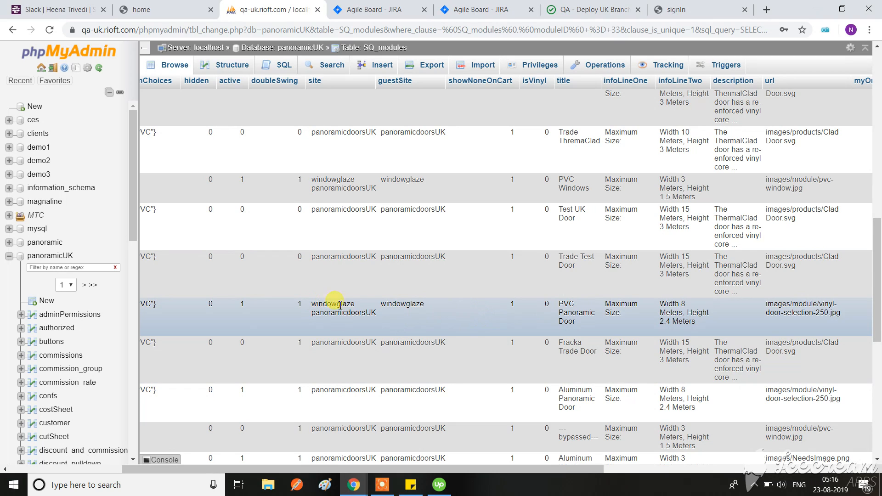
{"action": "mouse_move", "coordinate": [385, 316]}
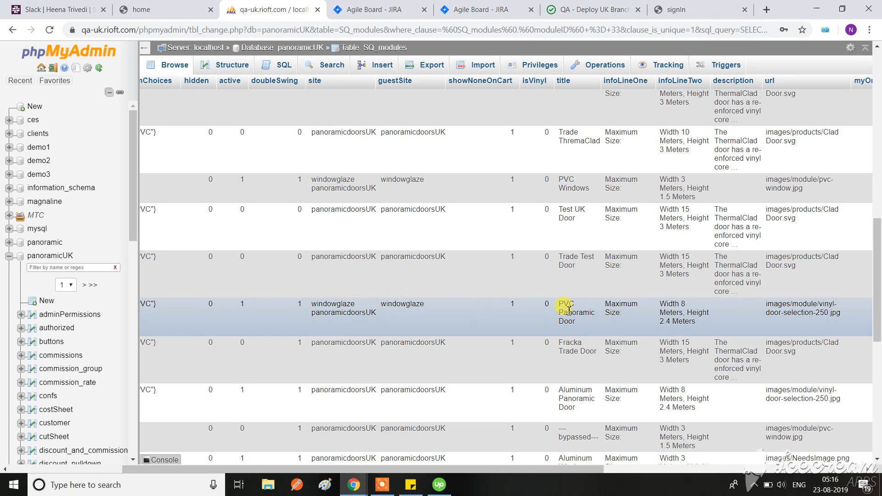
{"action": "left_click", "coordinate": [700, 10]}
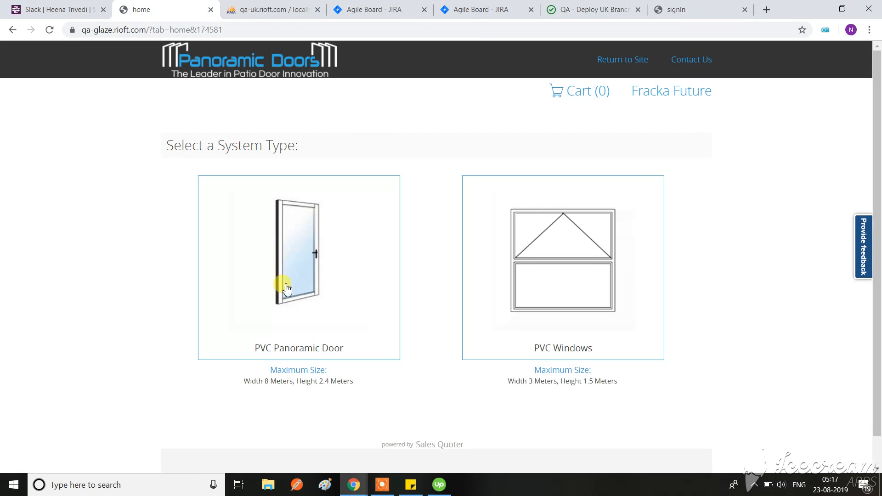
{"action": "scroll", "scroll_direction": "down", "scroll_amount": 3}
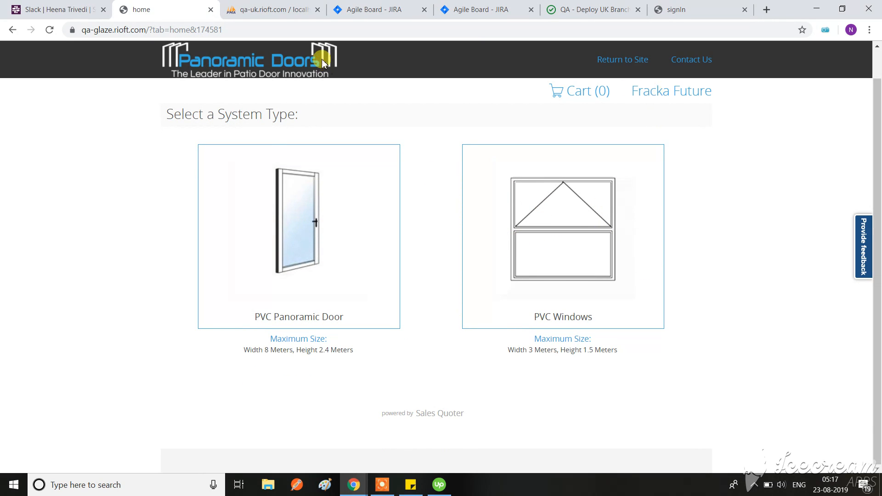
{"action": "left_click", "coordinate": [273, 10]}
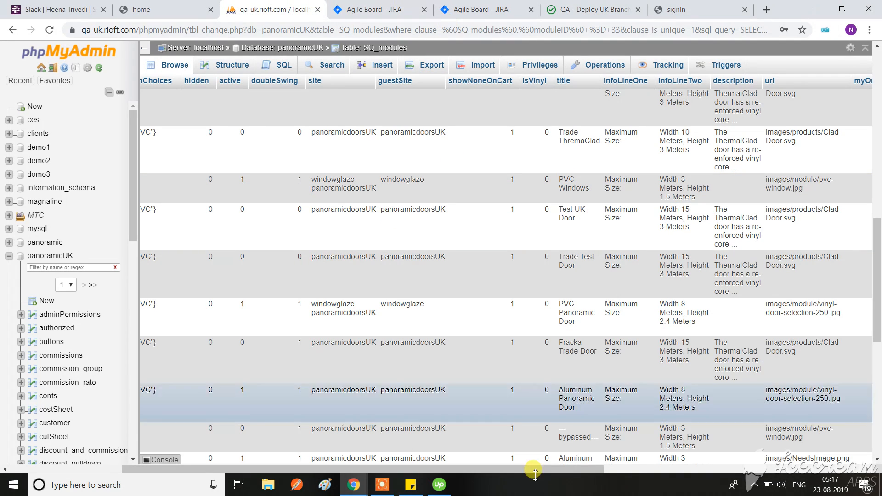